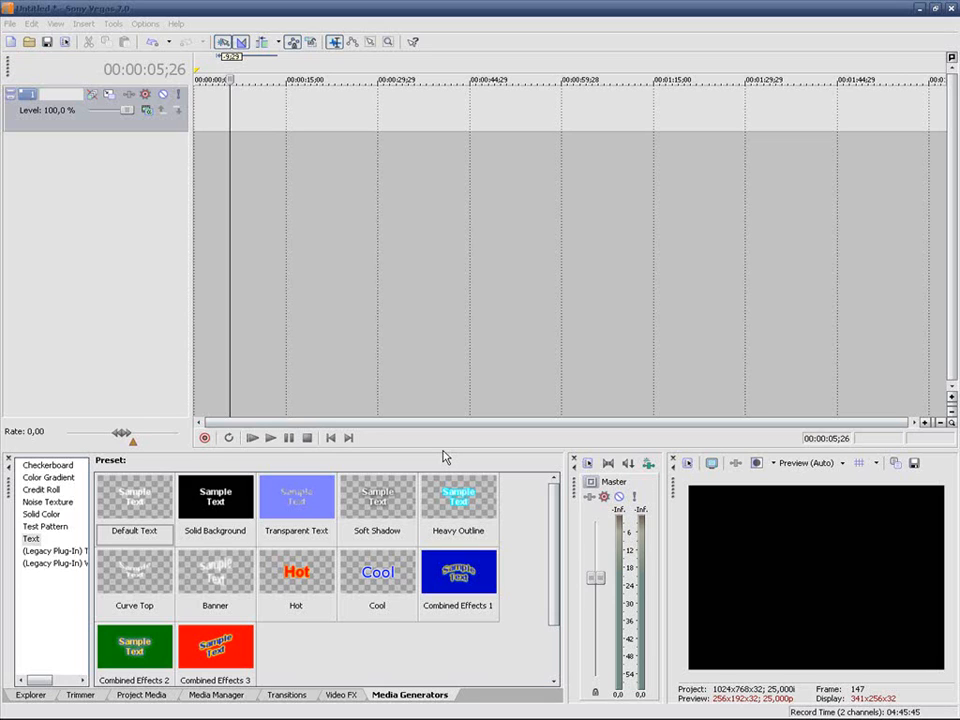
mouse_move(380, 438)
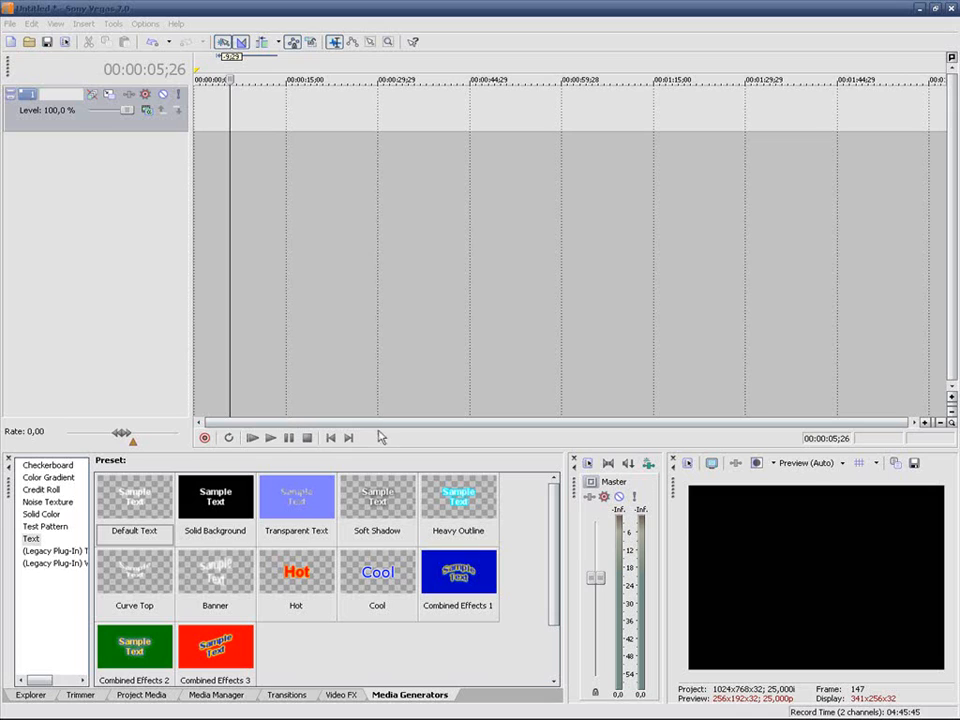
mouse_move(375, 335)
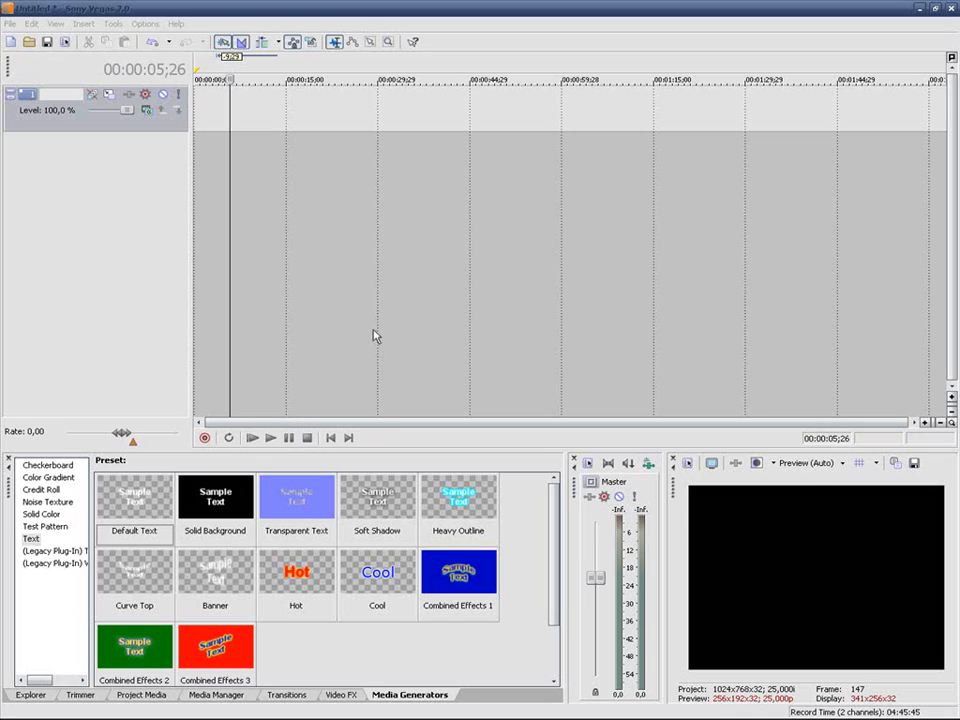
Step: Show the Explorer file browser listing the desktop's files and folders
click(30, 695)
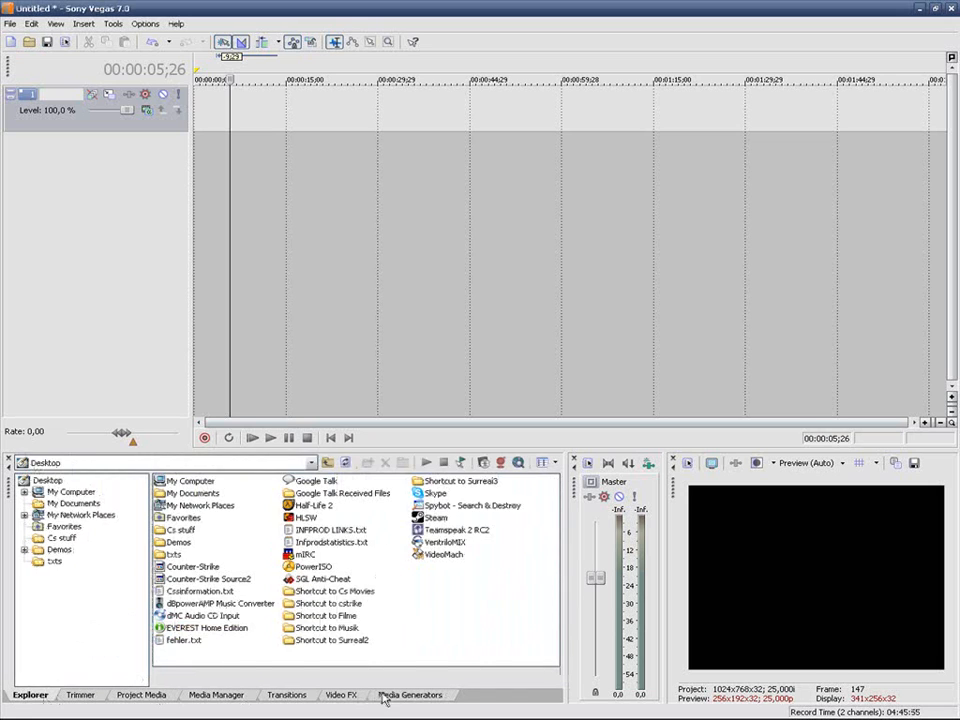
Step: Add a Default Text event to the timeline and replace its sample text with 'INFPROD'
click(410, 695)
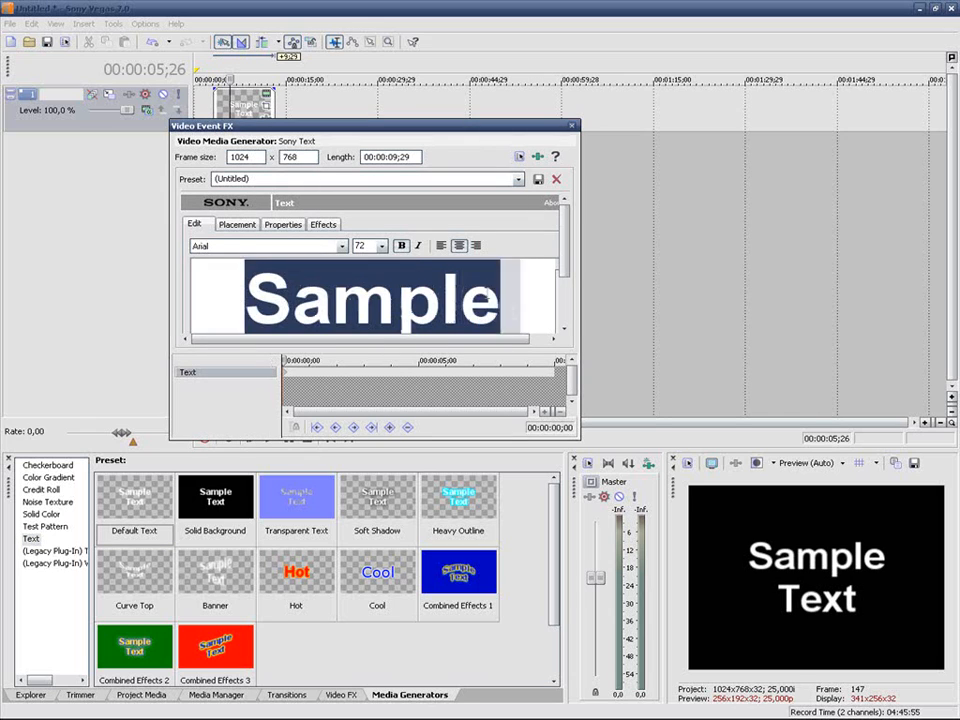
text(i)
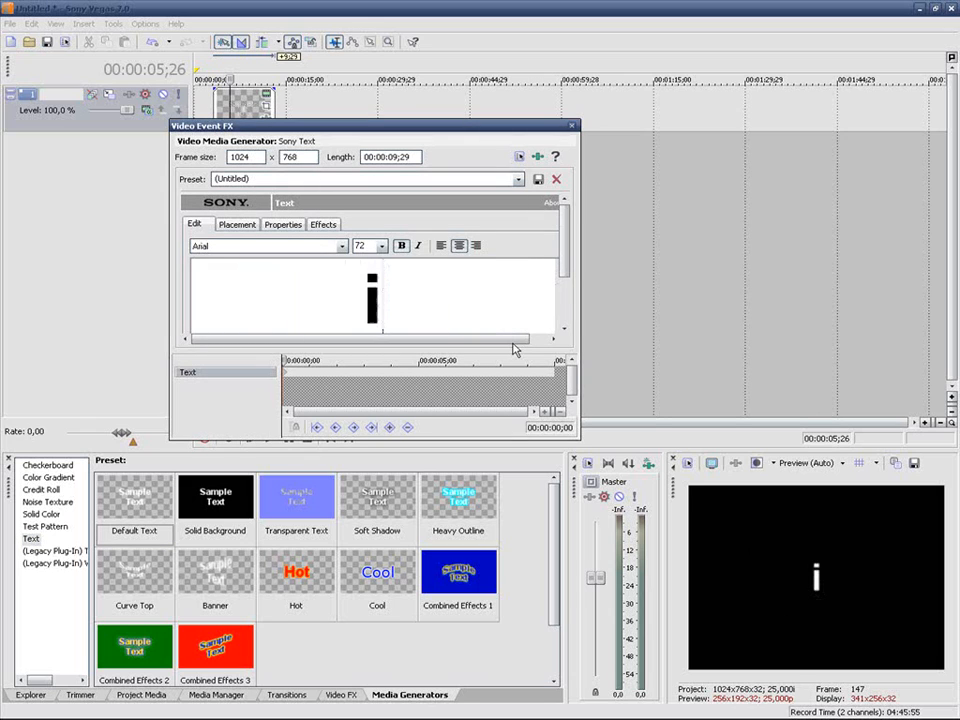
text(INFPROD)
click(269, 245)
text(1)
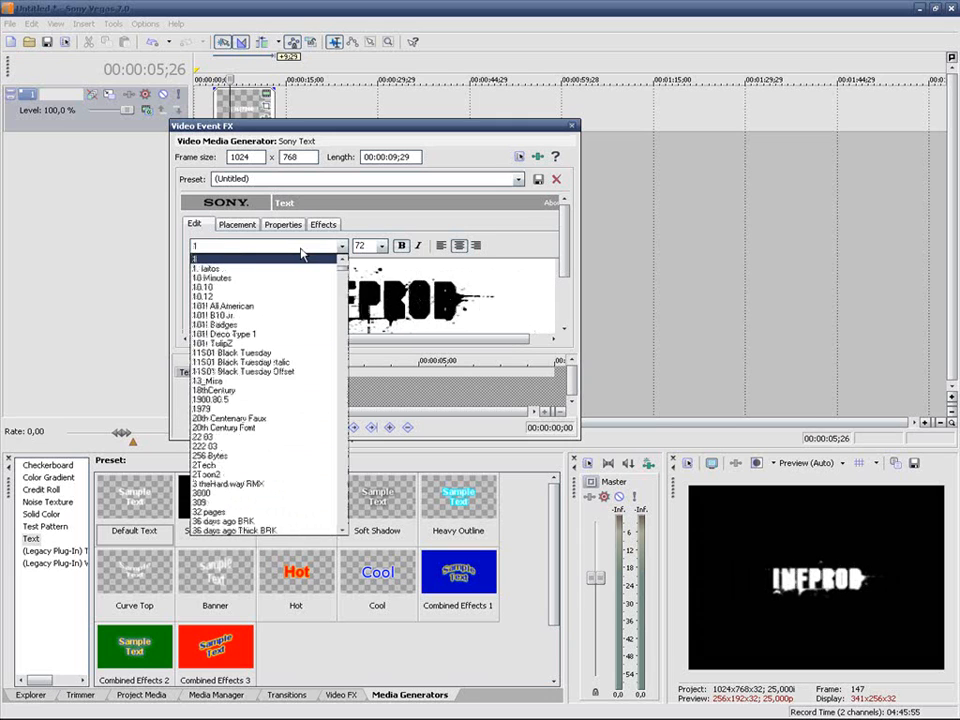
Step: Apply the splatter font to INFPROD, resize it to 126, then view Placement settings
click(229, 418)
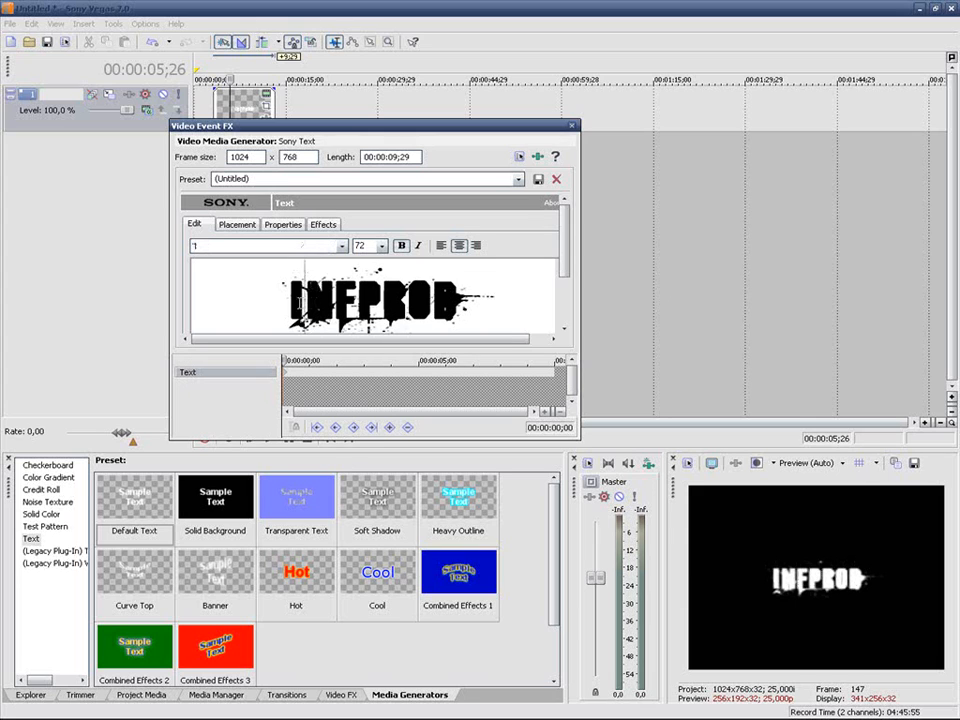
click(383, 246)
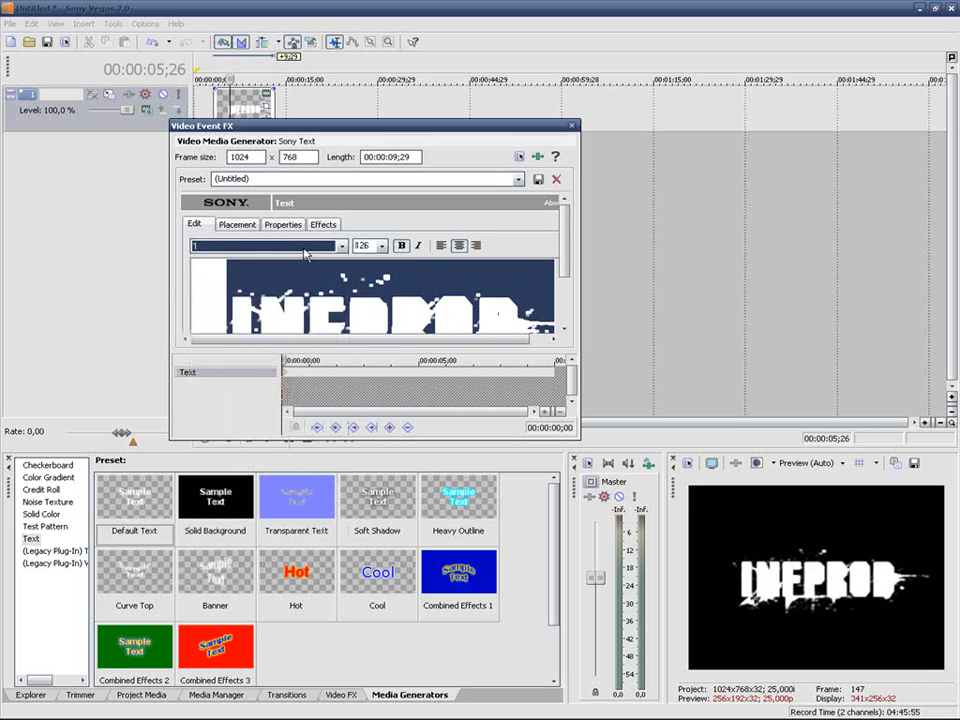
click(237, 223)
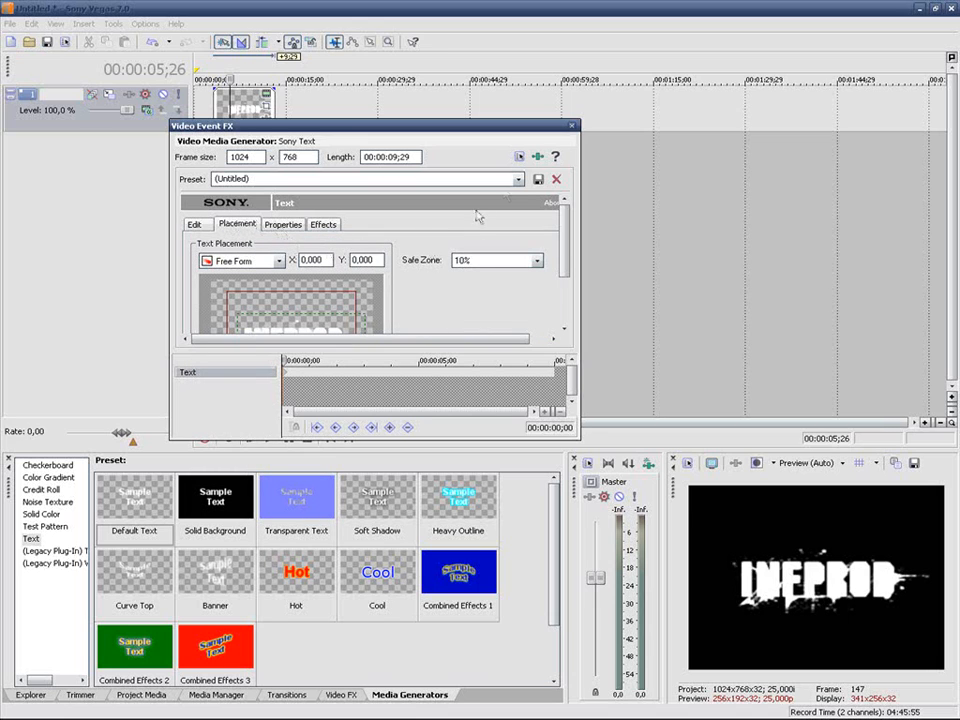
Step: Close the text generator settings and place a game-footage clip on a track below INFPROD
click(557, 179)
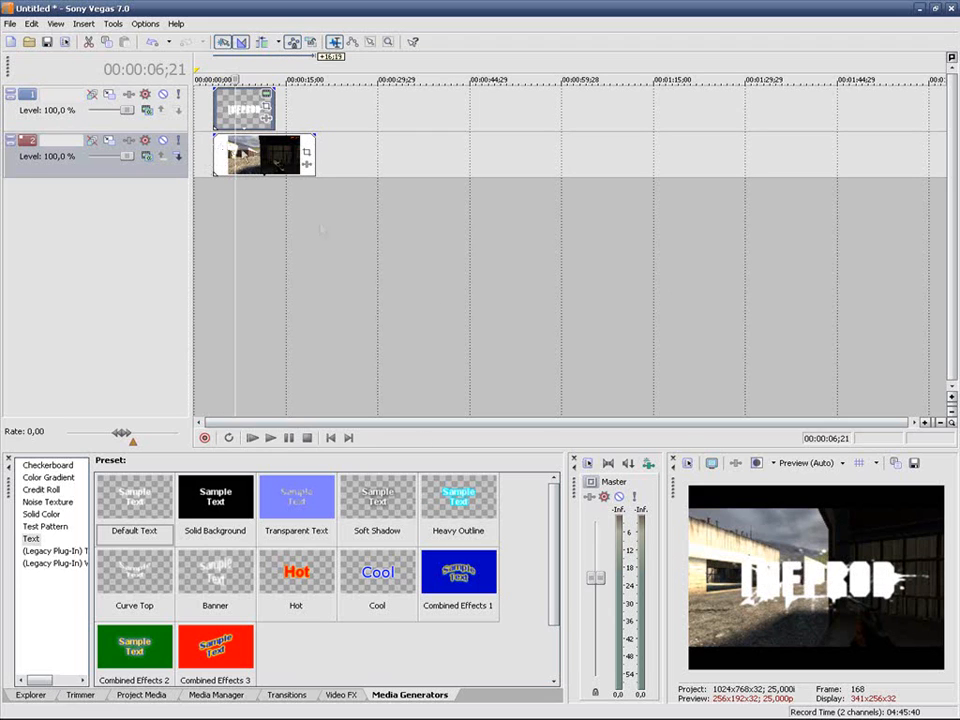
mouse_move(247, 237)
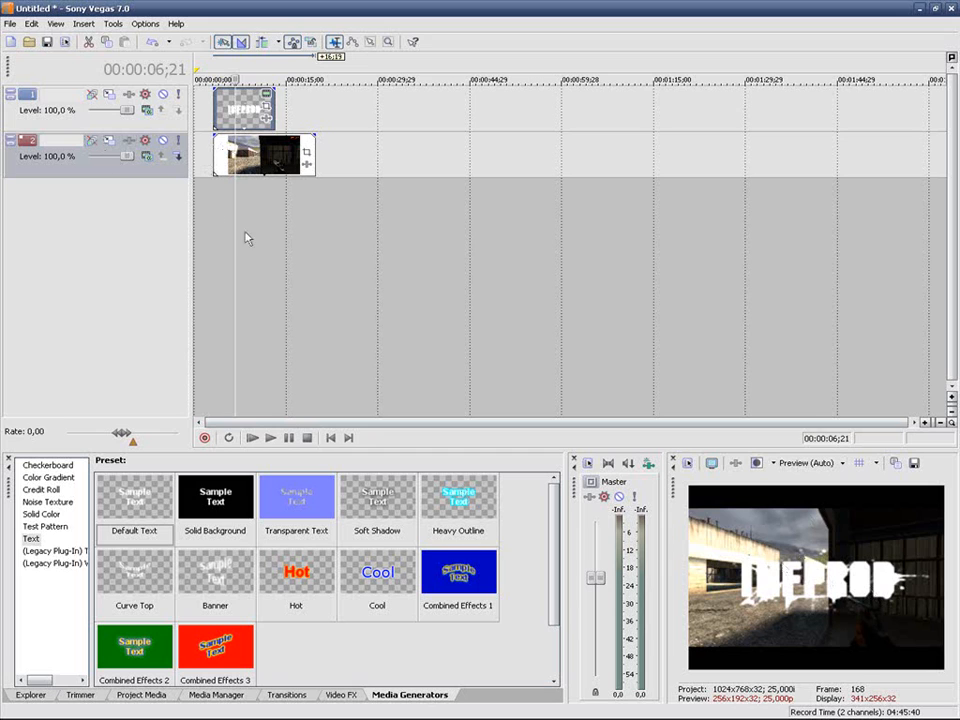
Step: Set track 1's compositing mode to Multiply (Mask)
click(146, 110)
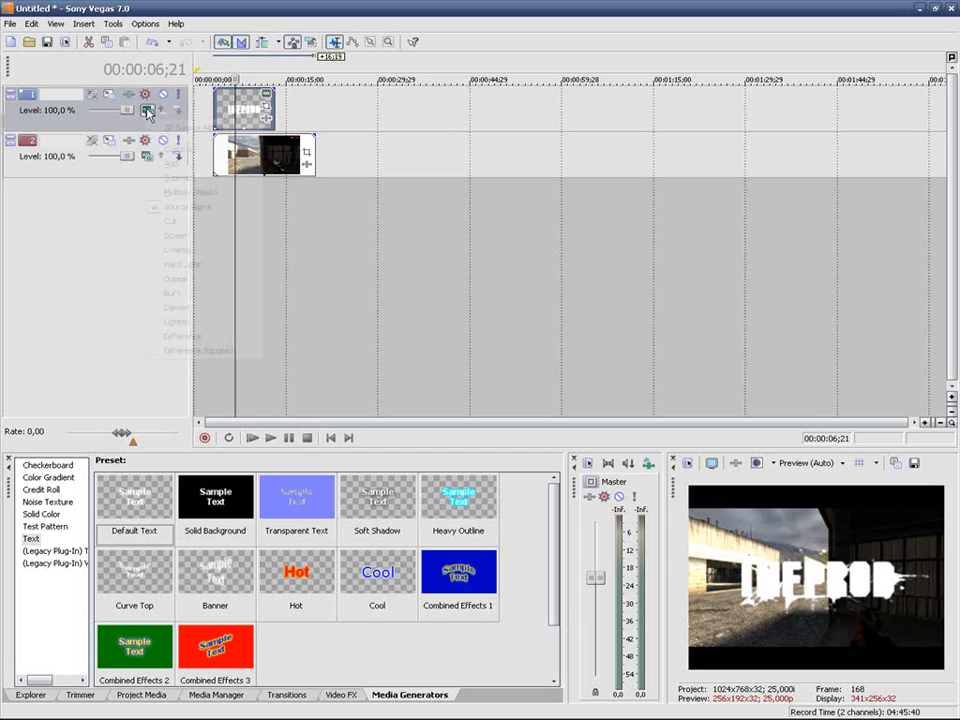
click(146, 110)
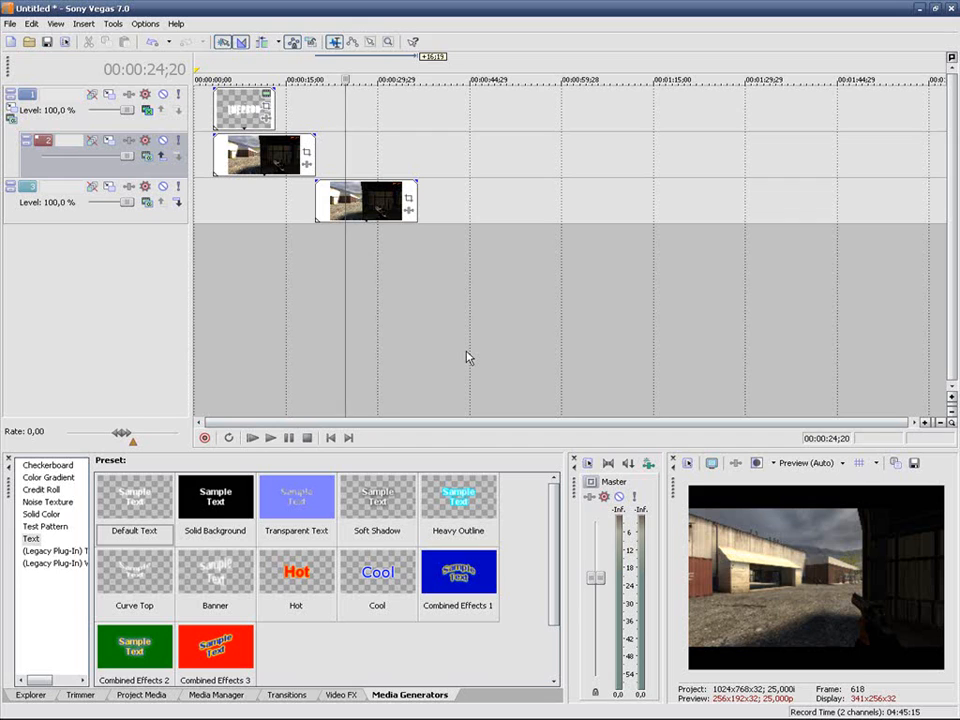
mouse_move(446, 348)
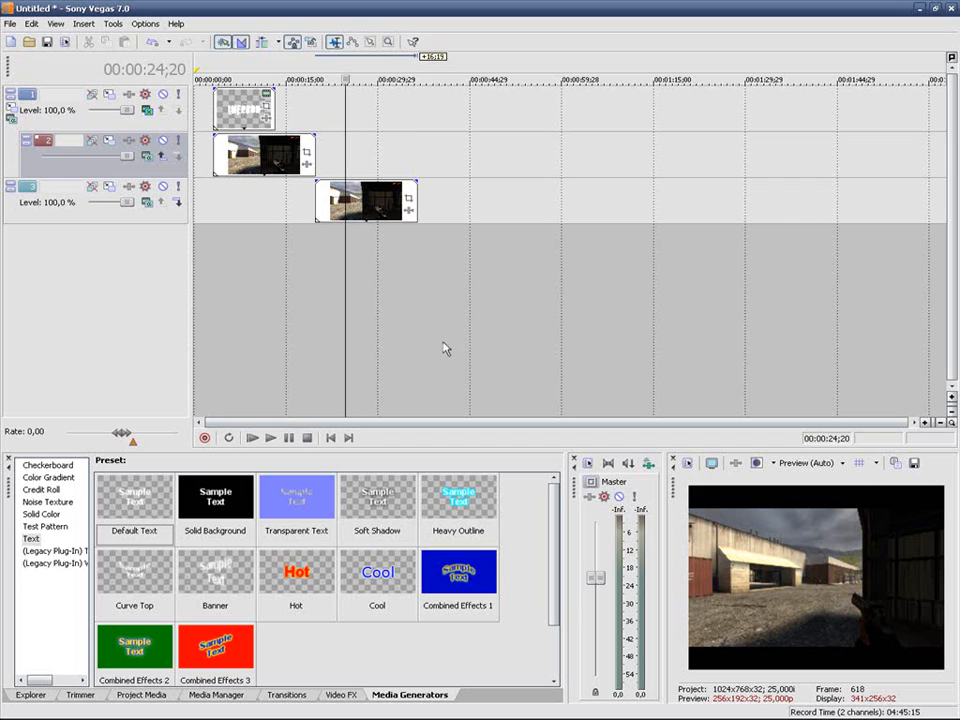